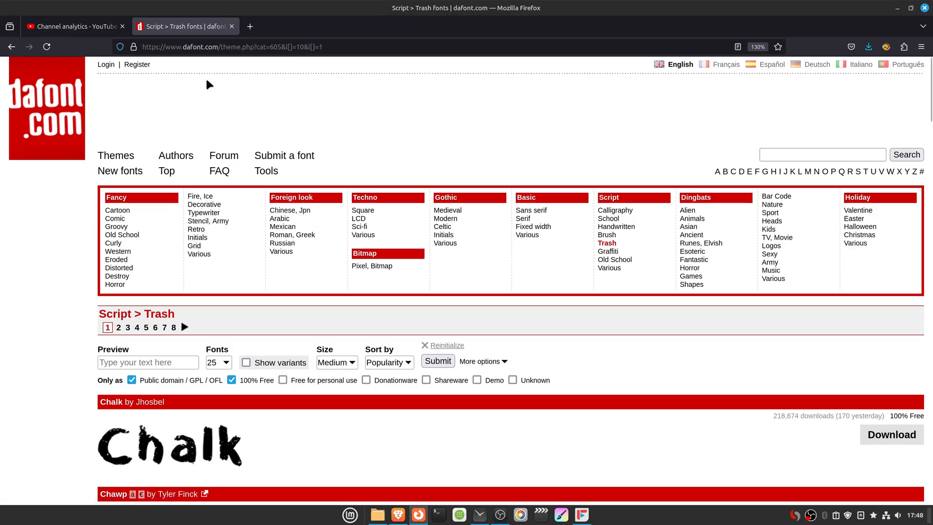
mouse_move(188, 64)
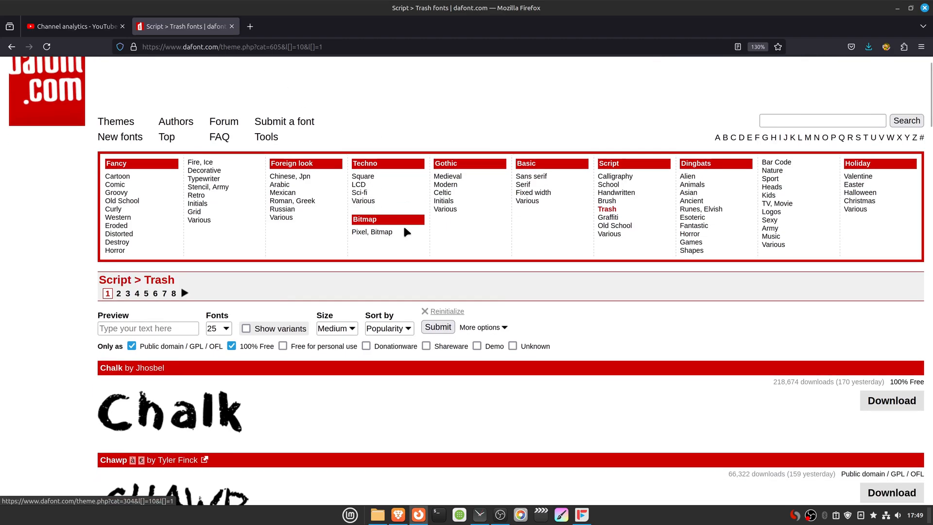
Download the Panic font from dafont.com, overwriting the existing panic_2.zip in Downloads
scroll("down", 3)
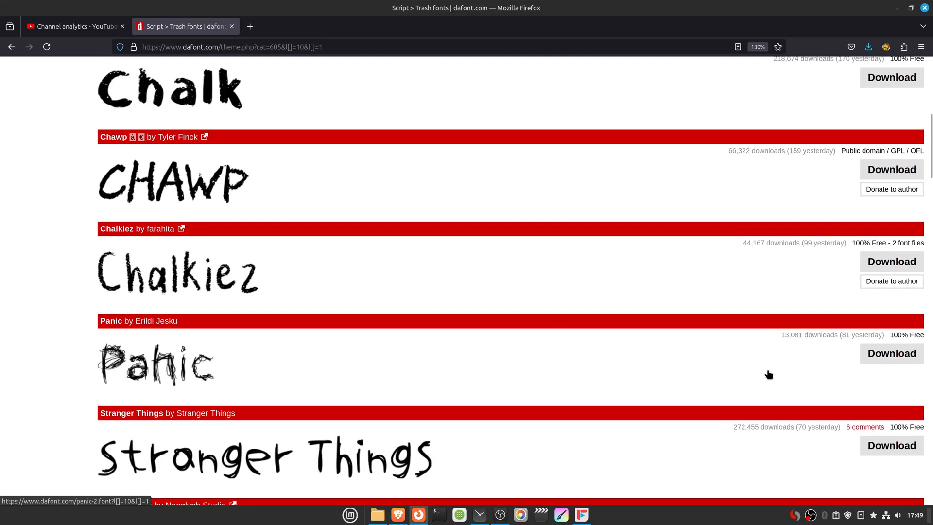
left_click(891, 353)
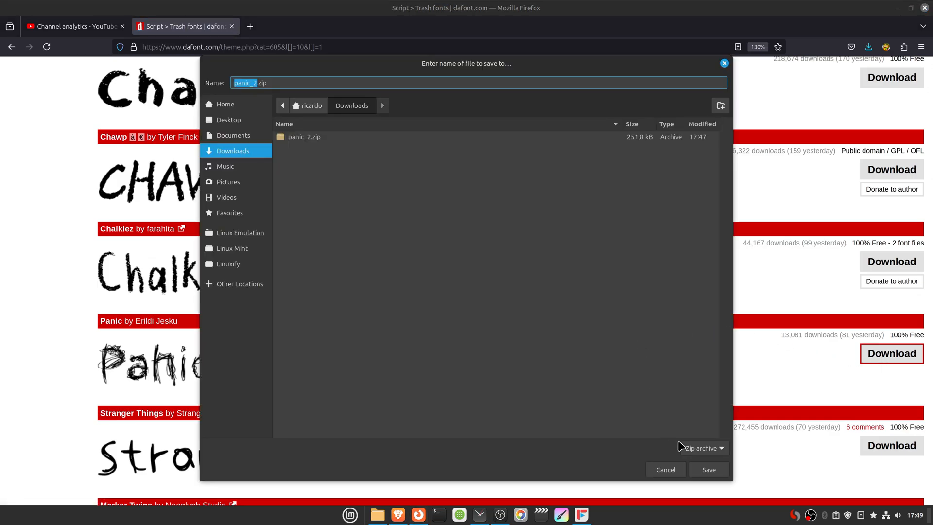
left_click(709, 470)
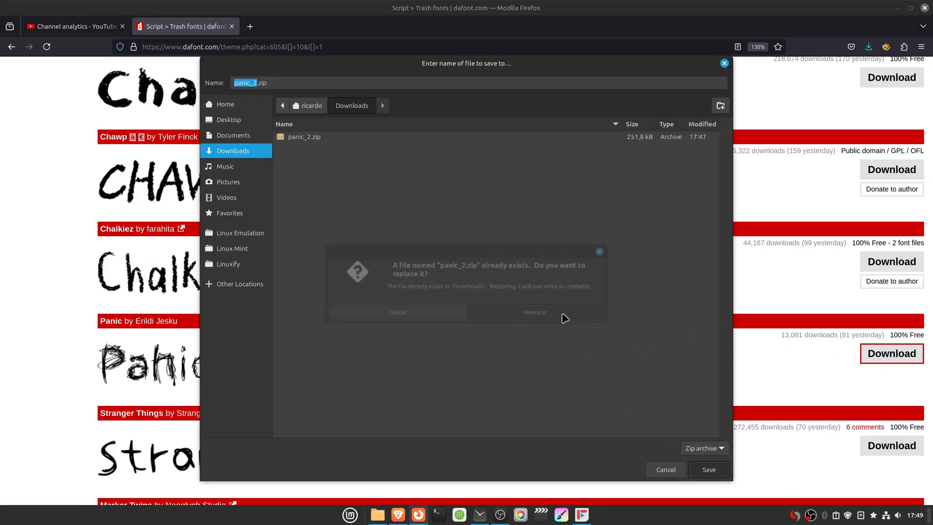
left_click(535, 312)
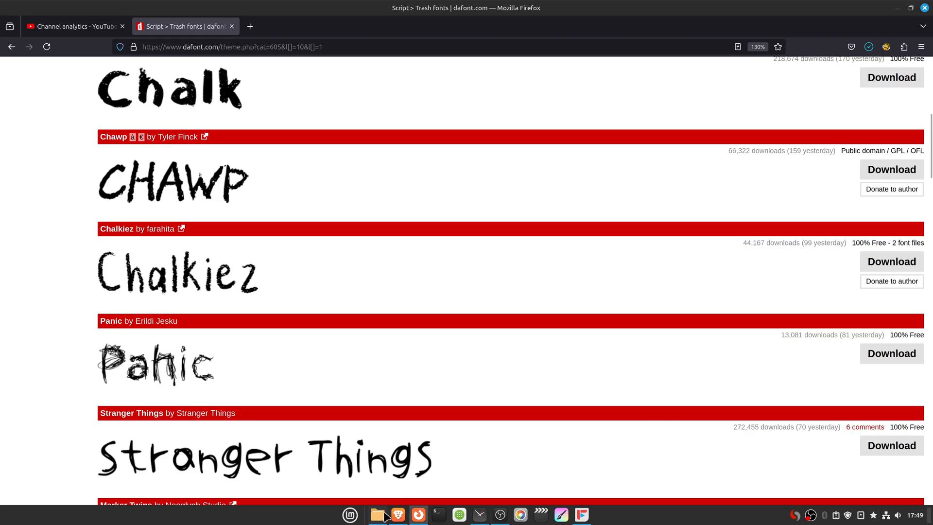
Extract panic_2.zip in Downloads and cut the resulting PANIC.ttf for moving
left_click(377, 515)
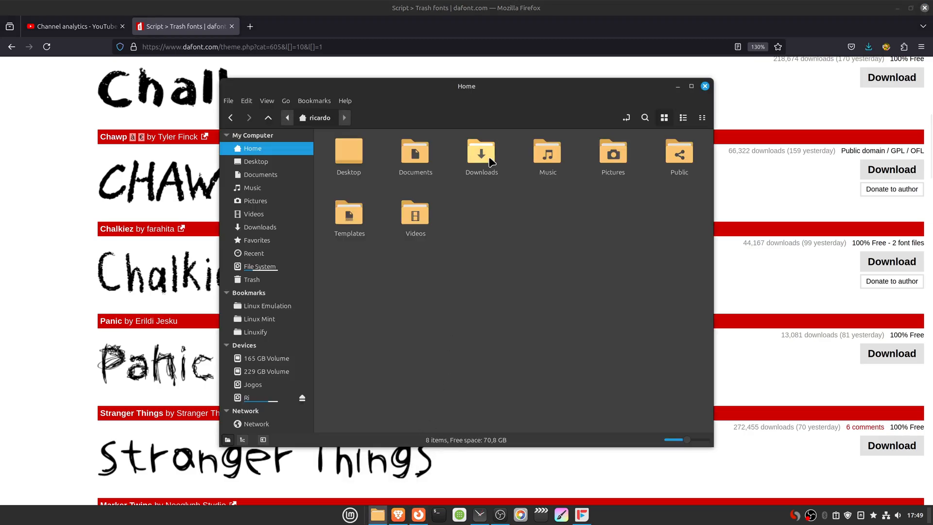
double_click(482, 152)
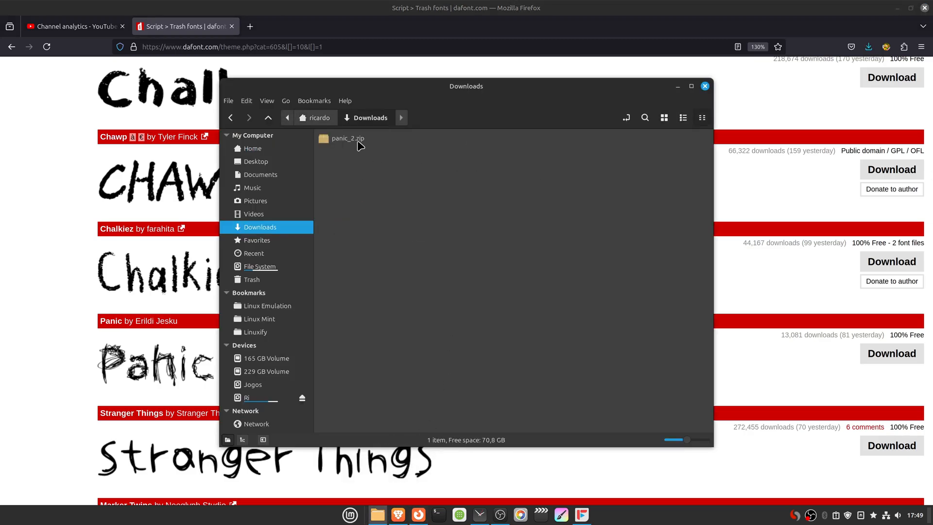
right_click(347, 138)
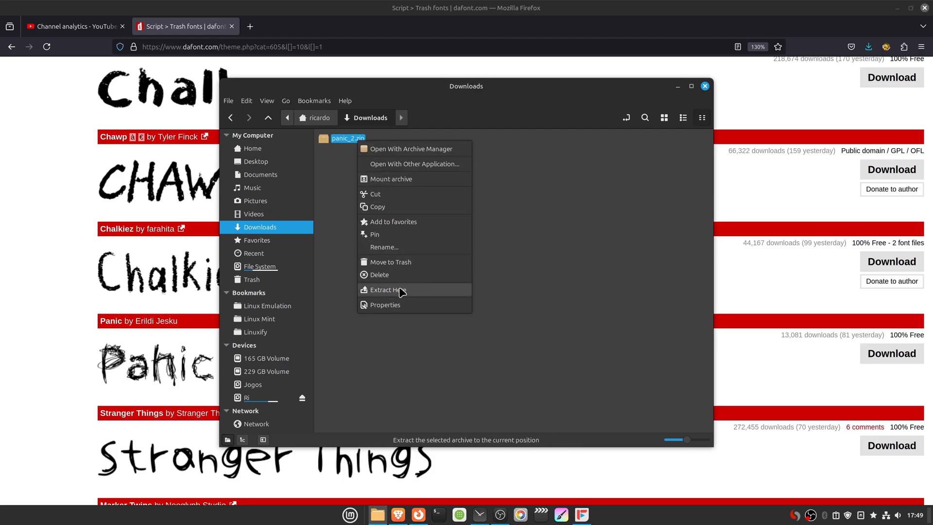
left_click(386, 290)
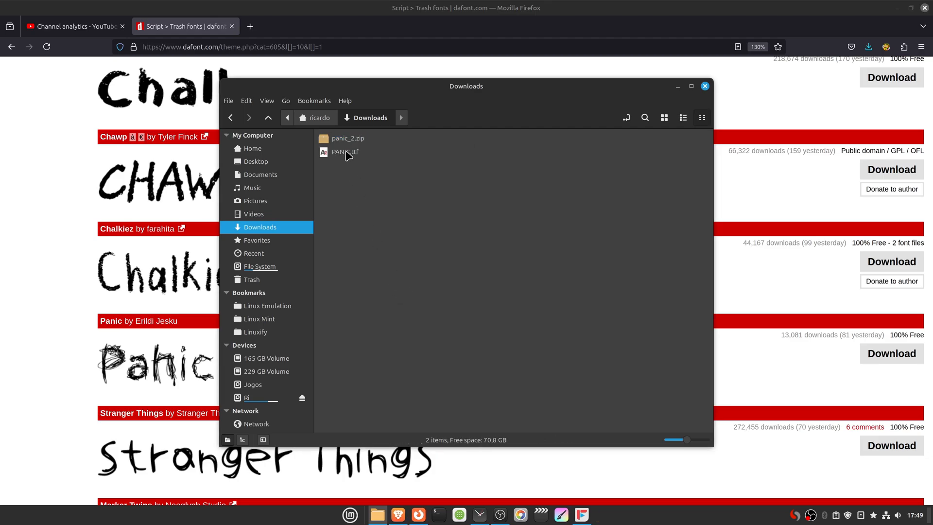
right_click(344, 152)
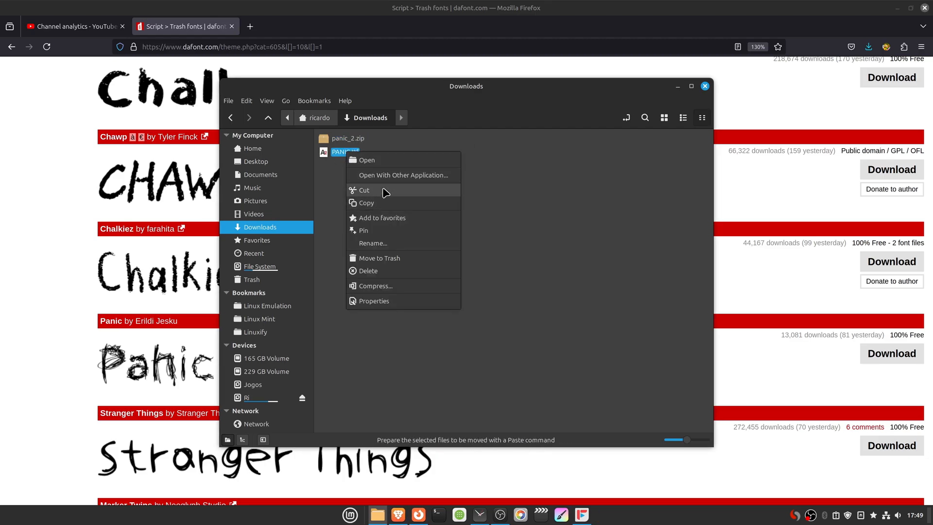
mouse_move(376, 196)
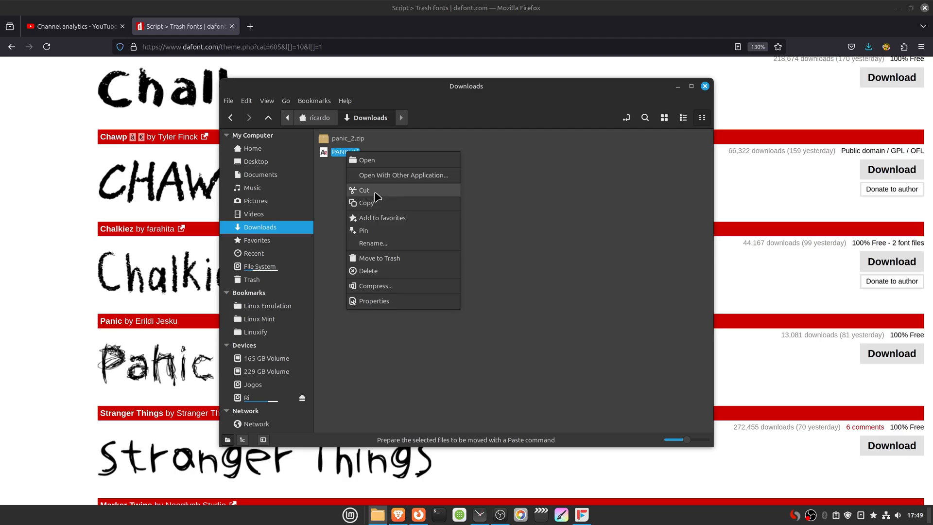
left_click(252, 149)
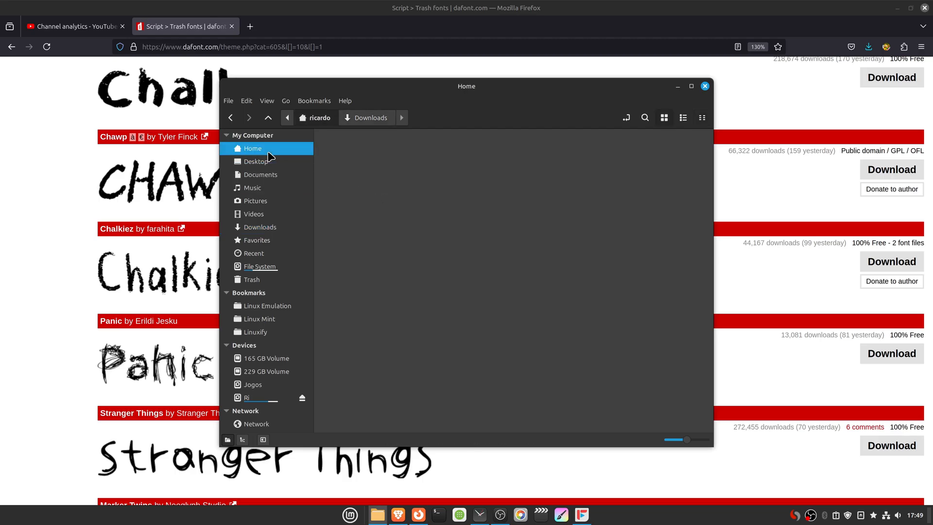
Show hidden files in Home and create a new folder named .fonts
left_click(267, 100)
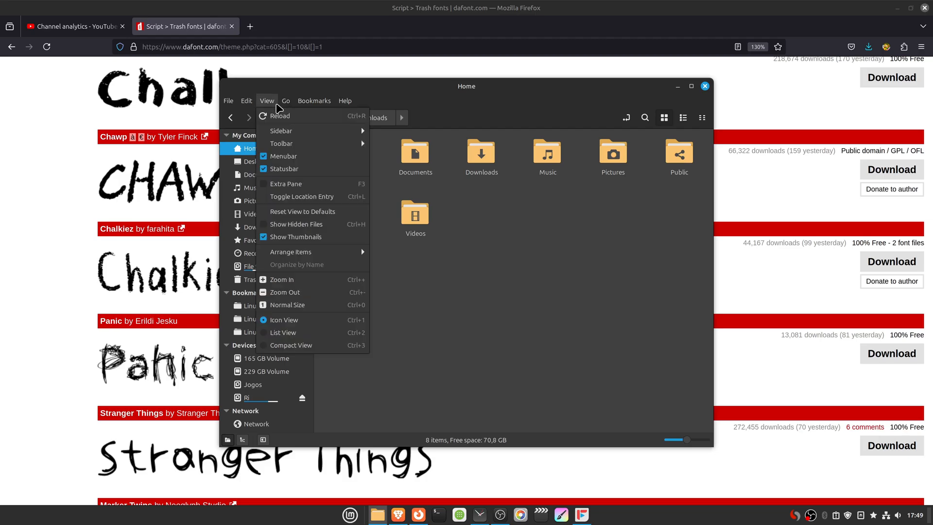
mouse_move(296, 224)
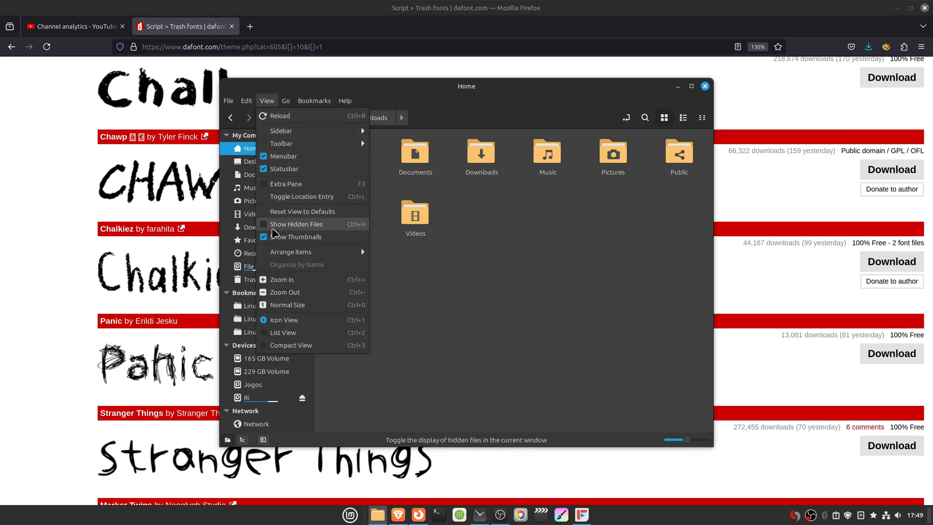
left_click(297, 223)
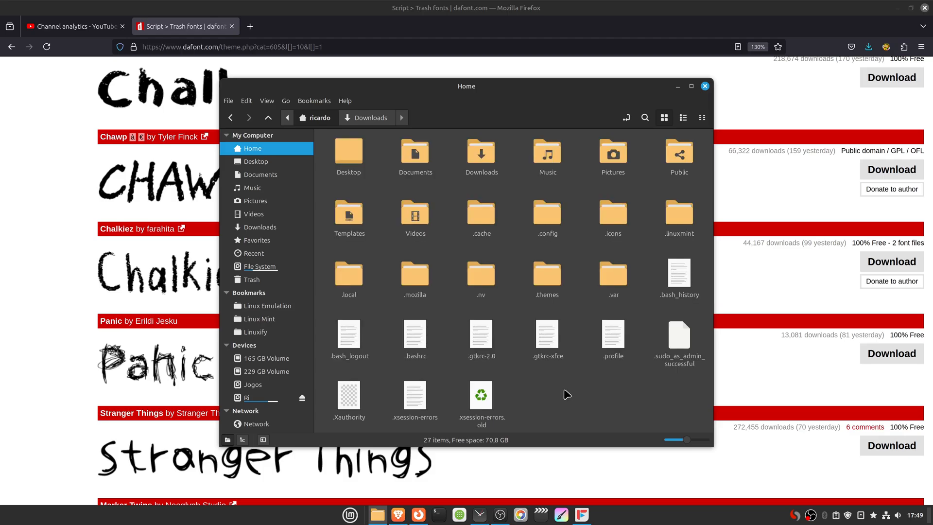
right_click(566, 394)
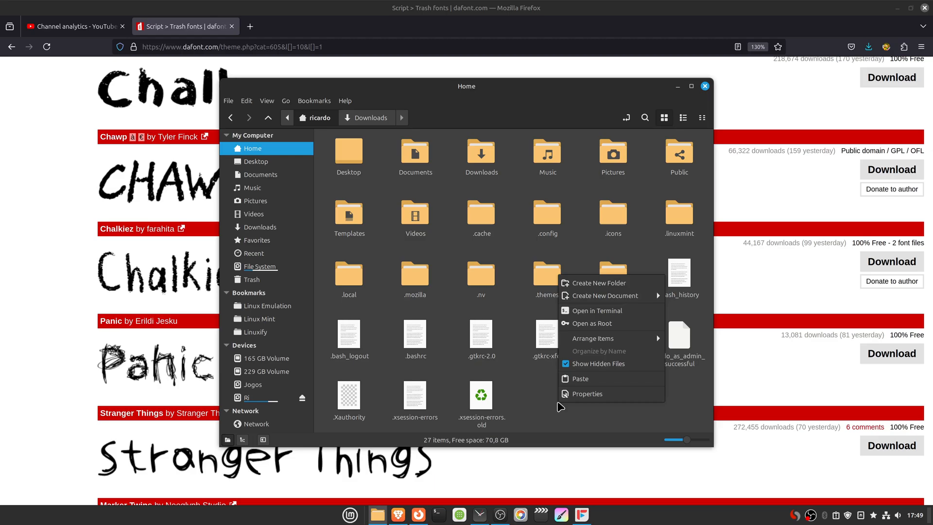
left_click(598, 283)
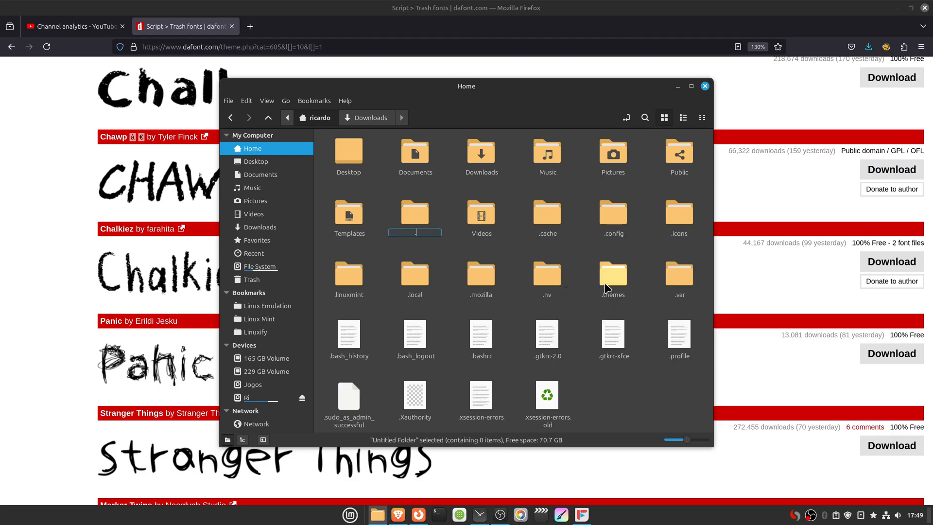
type(".fonts")
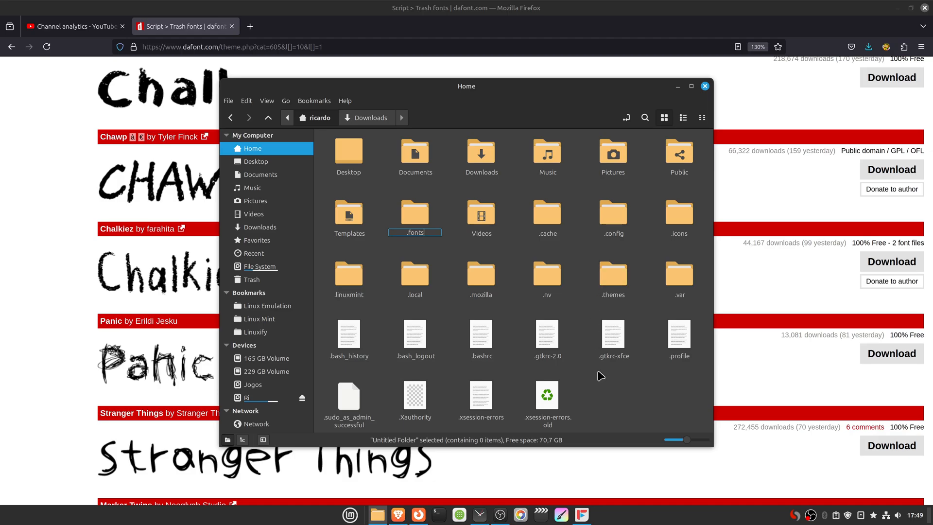
key("Return")
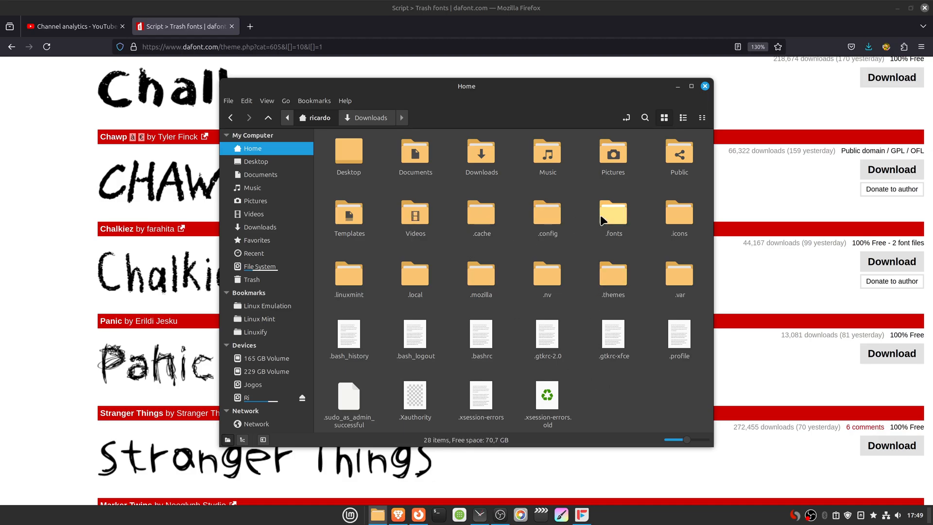
Paste PANIC.ttf into the .fonts folder, then launch Krita
double_click(613, 213)
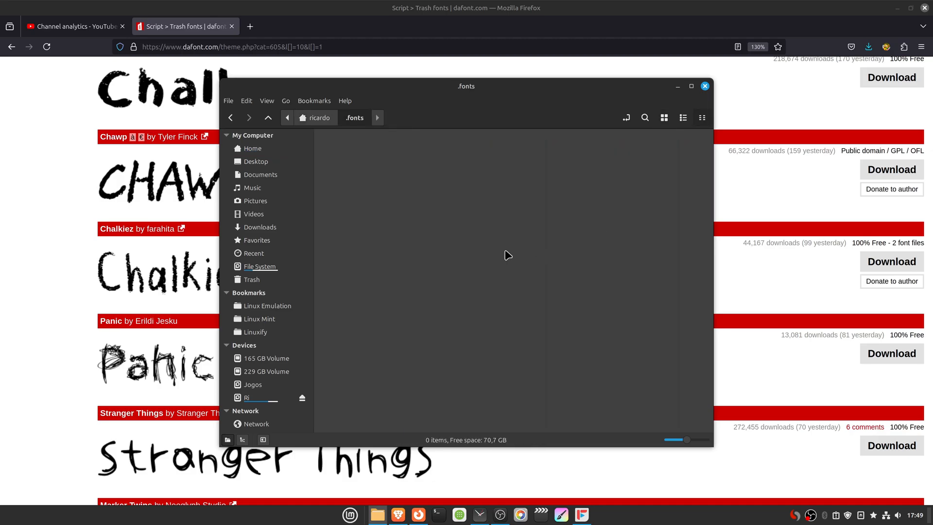
right_click(509, 254)
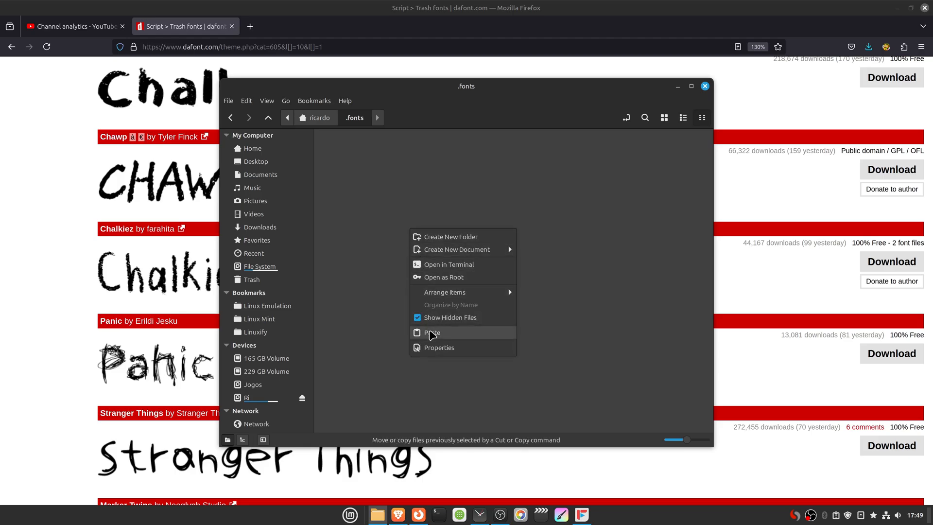
left_click(432, 333)
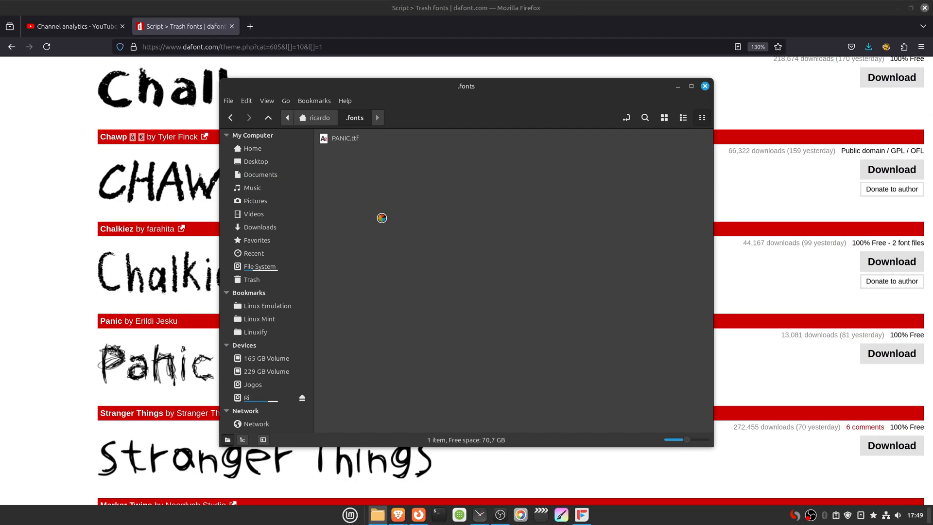
left_click(560, 514)
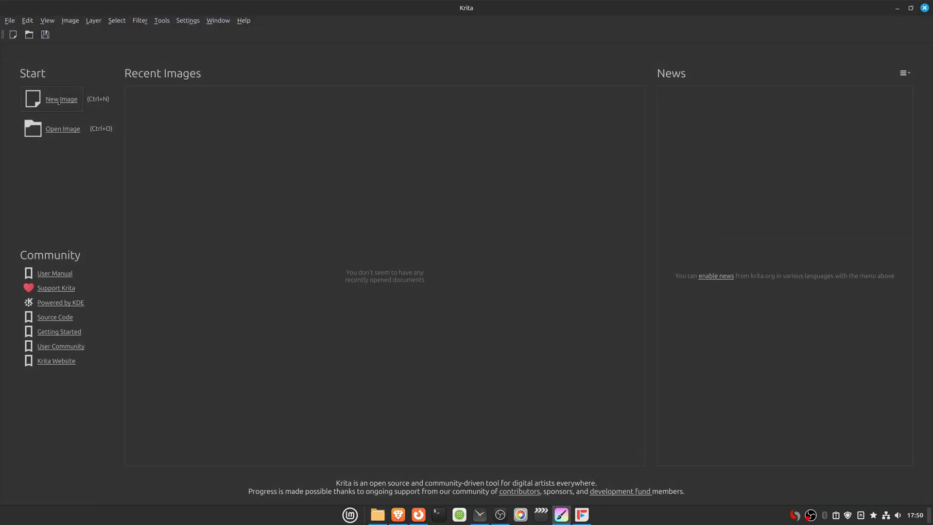
Create a new 1024 × 1024 image in Krita
left_click(60, 99)
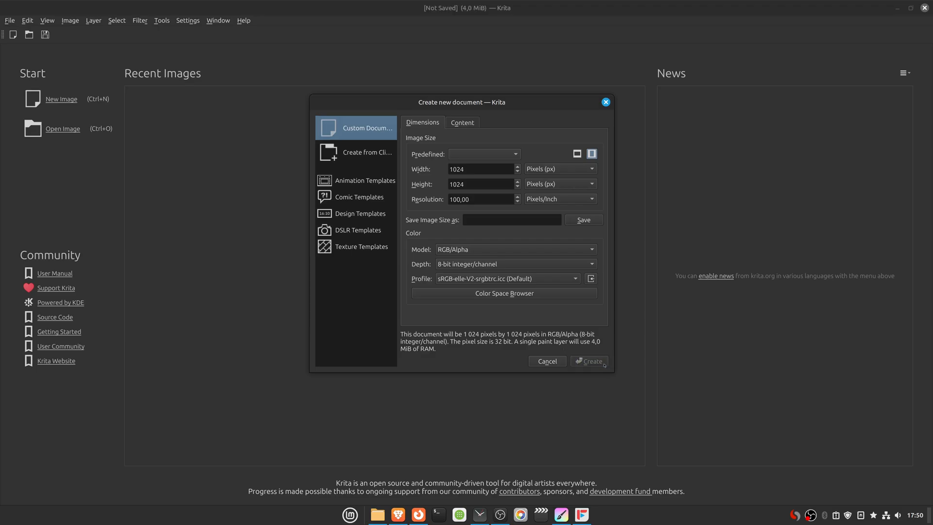
left_click(588, 361)
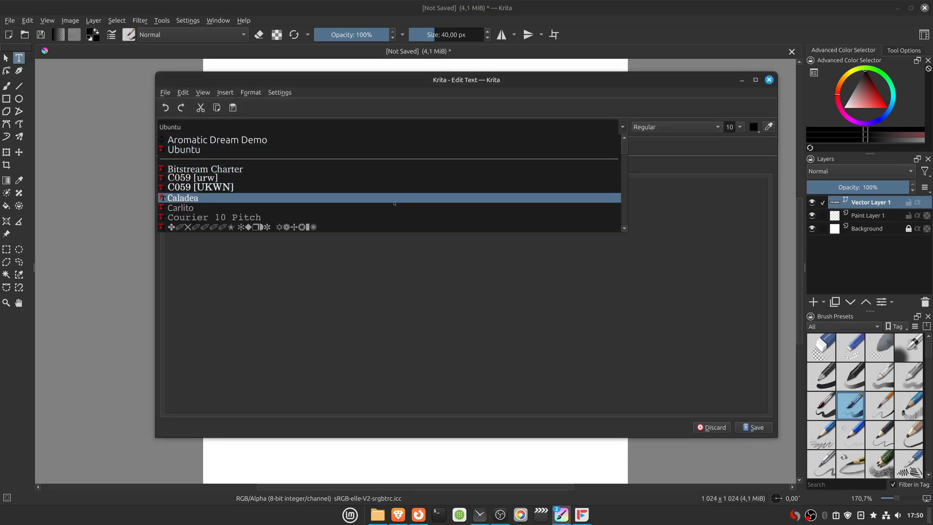
Put Placeholder Text in PANIC at size 48 on the canvas, then close without saving
scroll("down", 3)
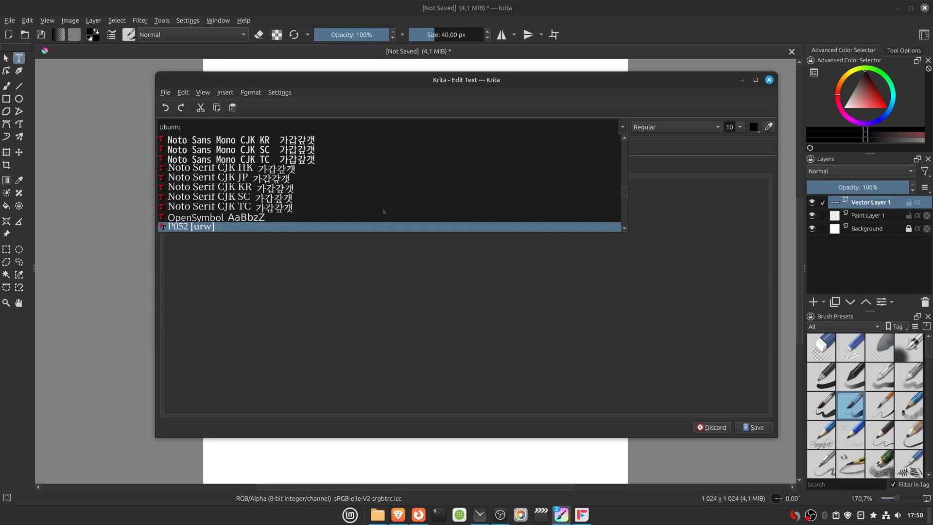
scroll("down", 3)
type("PANIC")
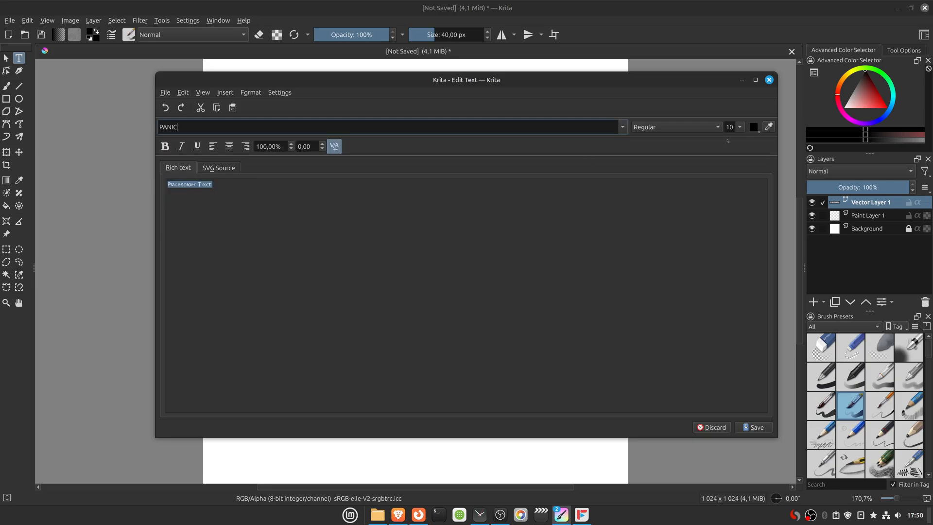
left_click(740, 127)
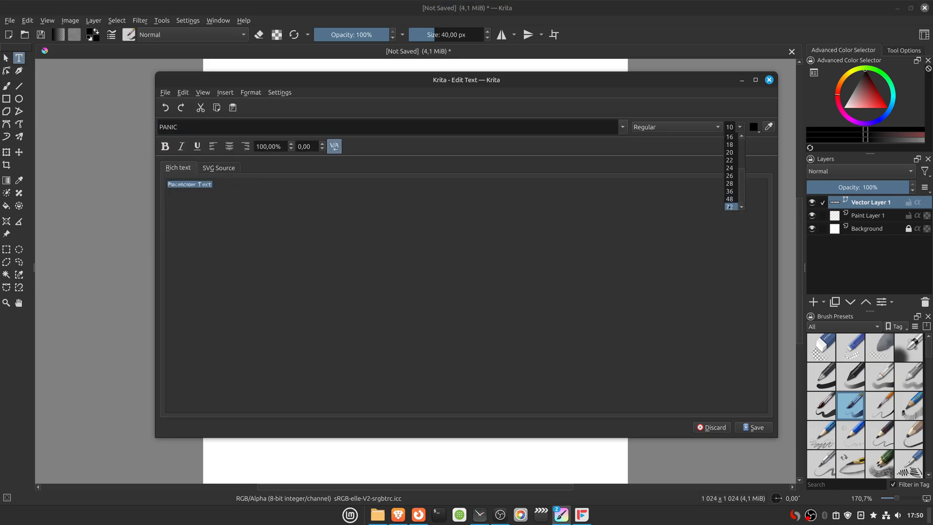
left_click(730, 199)
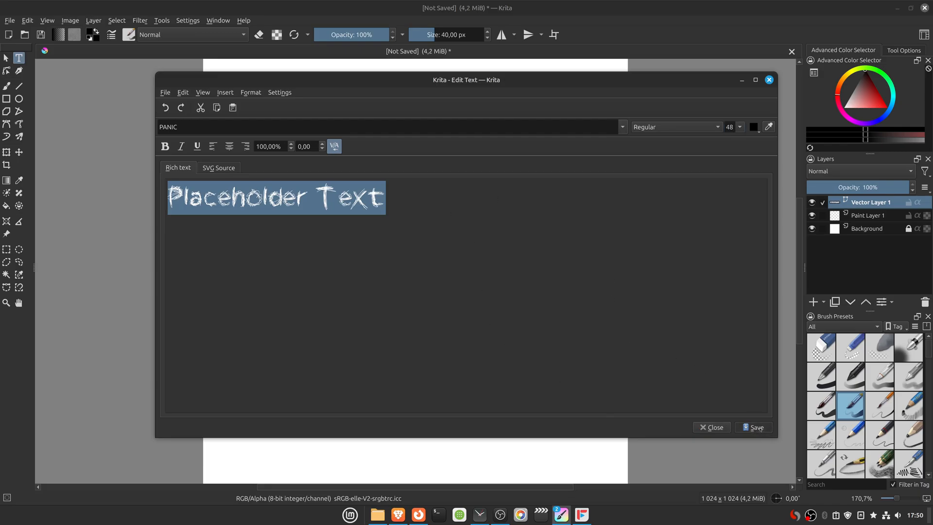
left_click(711, 427)
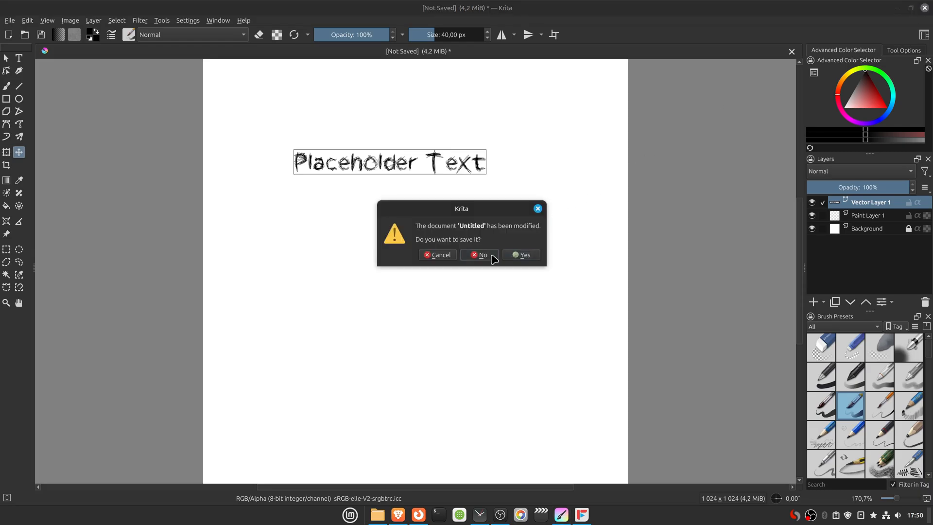
left_click(479, 254)
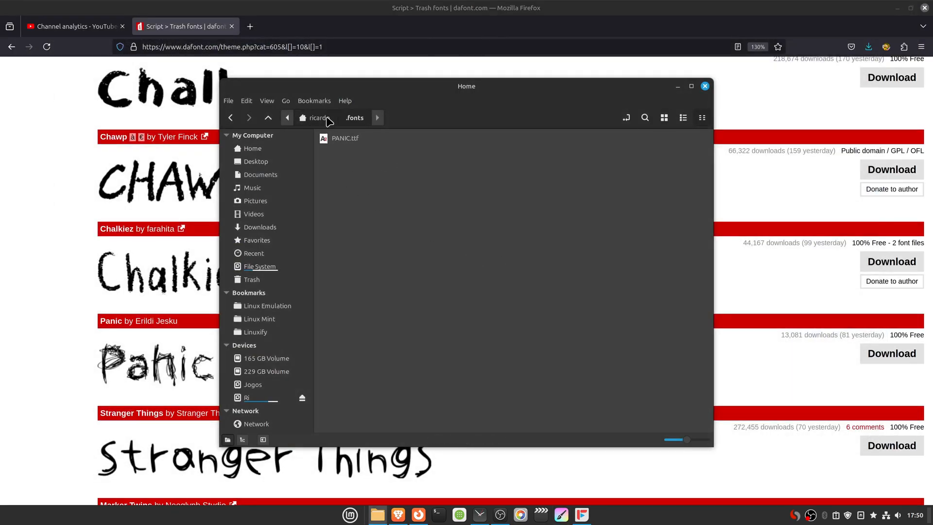
Select PANIC.ttf in the .fonts folder and delete it
left_click(252, 148)
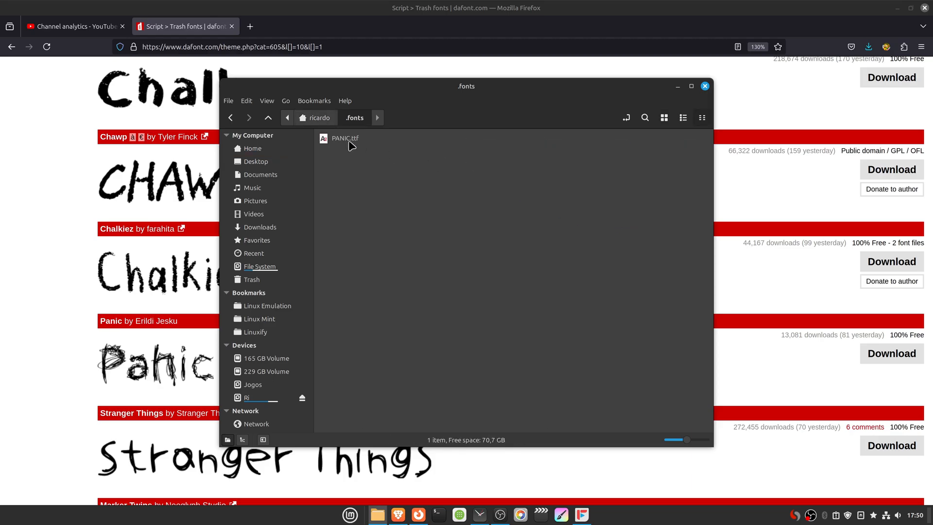
key("Delete")
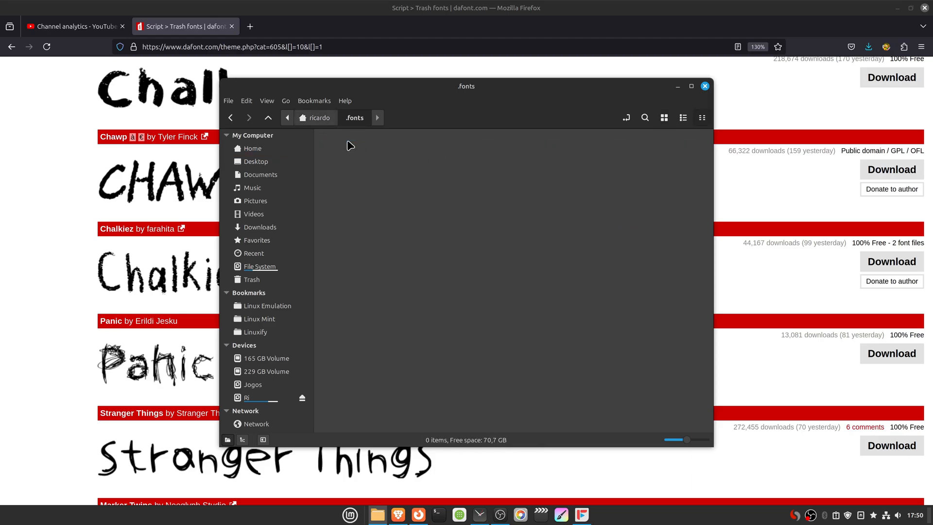
mouse_move(413, 264)
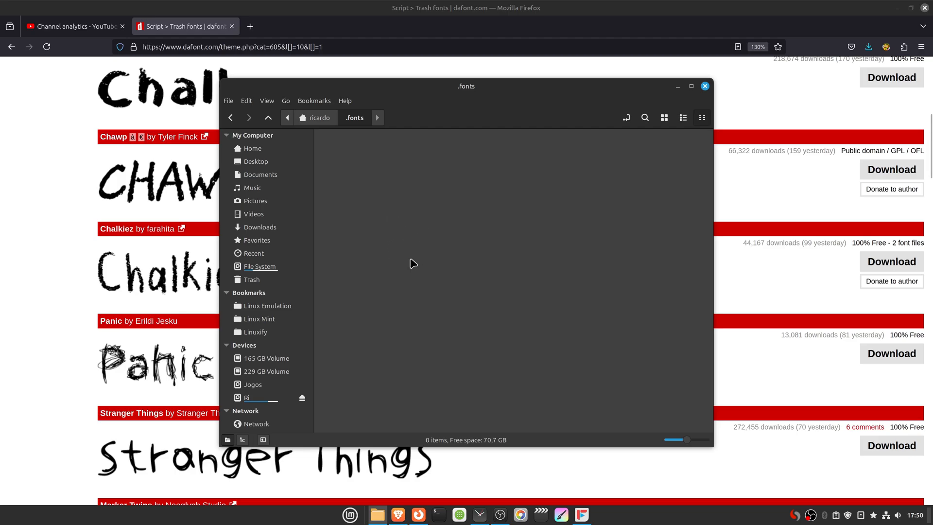
mouse_move(445, 299)
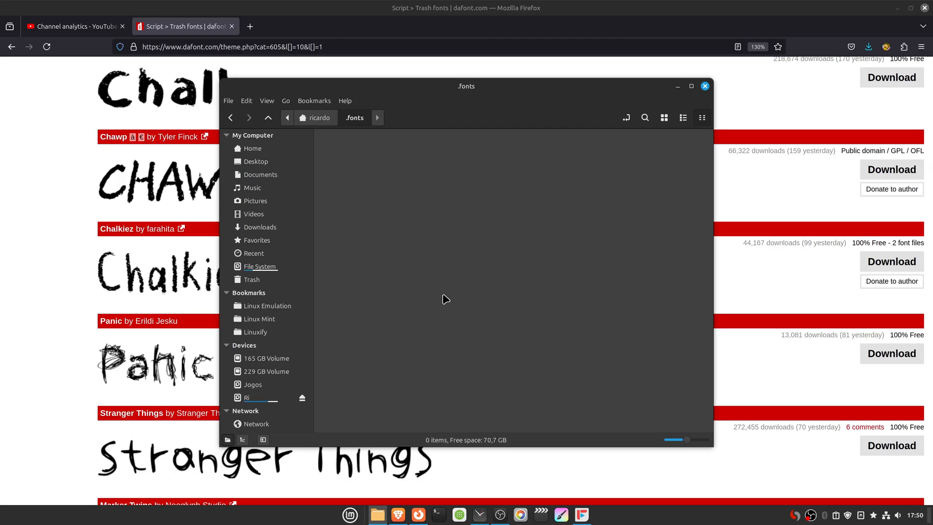